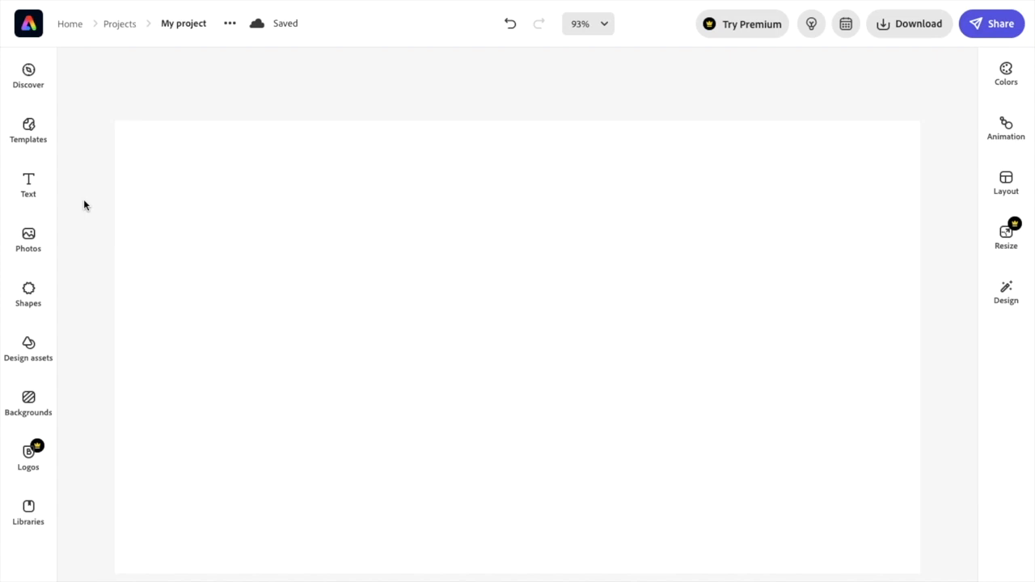
{"action": "mouse_move", "coordinate": [28, 239]}
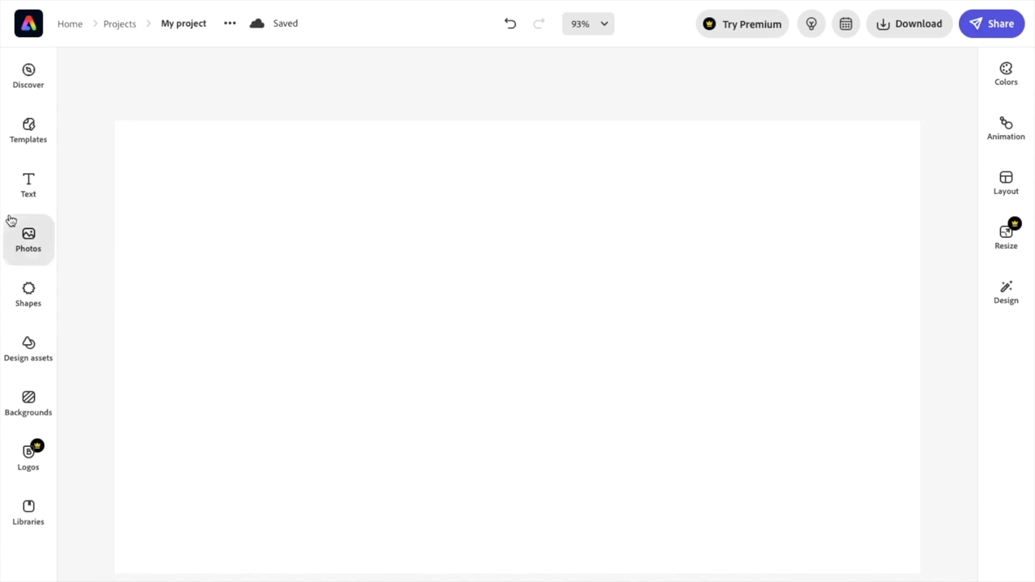
{"action": "mouse_move", "coordinate": [29, 295]}
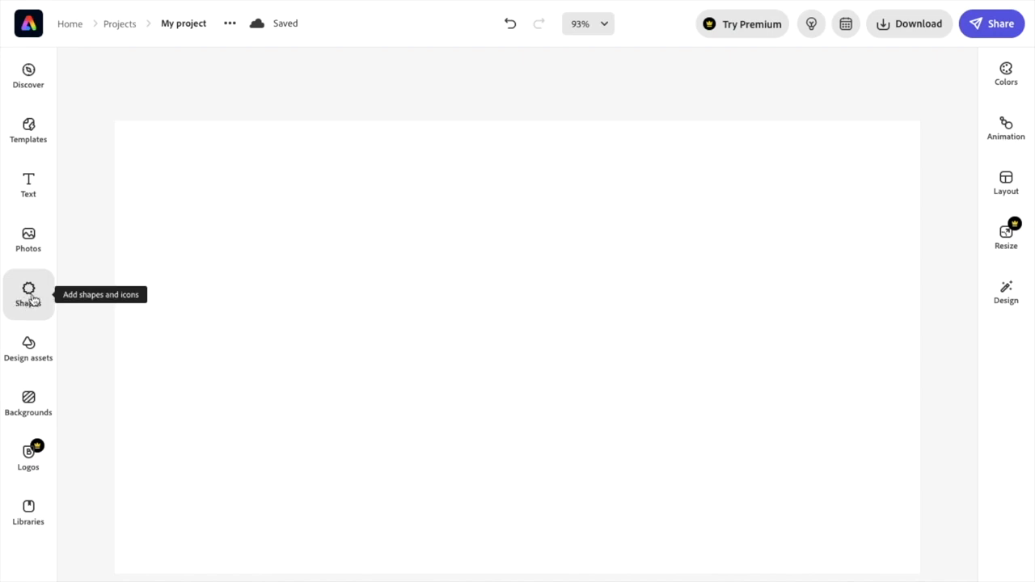
- Browse to the full Basic shapes list and scroll to the Lines and arrows group
{"action": "left_click", "coordinate": [30, 294]}
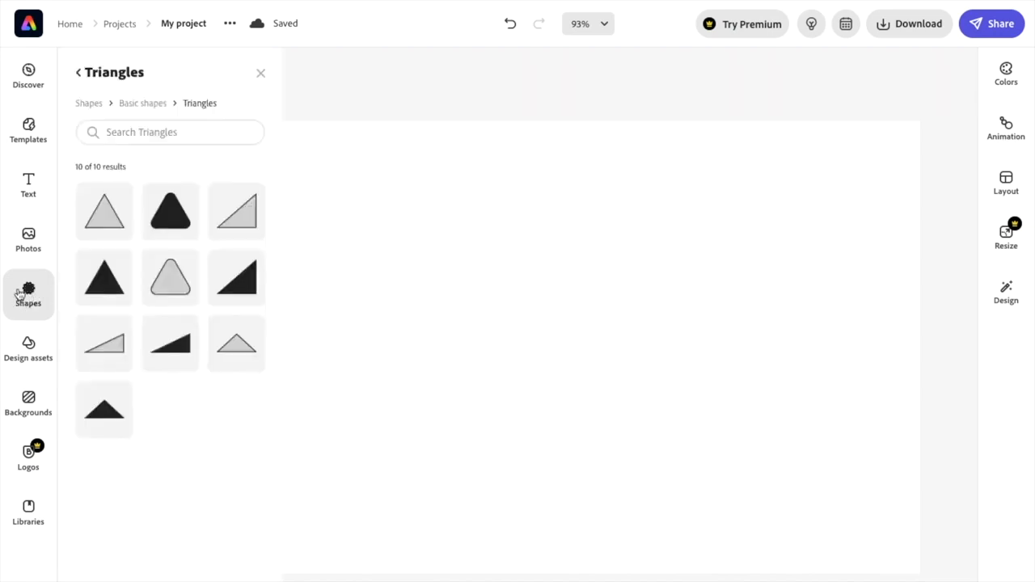
{"action": "left_click", "coordinate": [80, 71]}
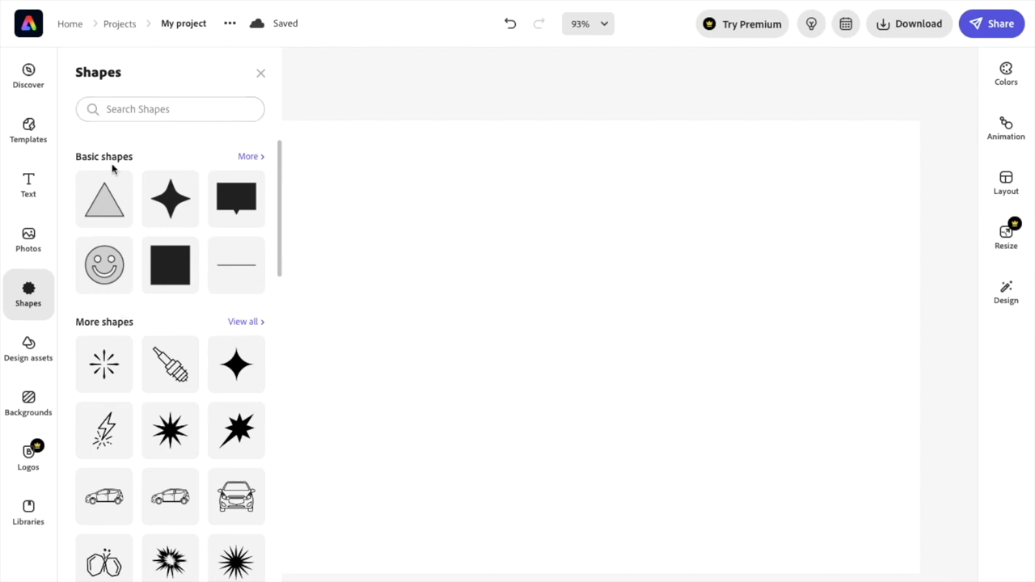
{"action": "mouse_move", "coordinate": [112, 154]}
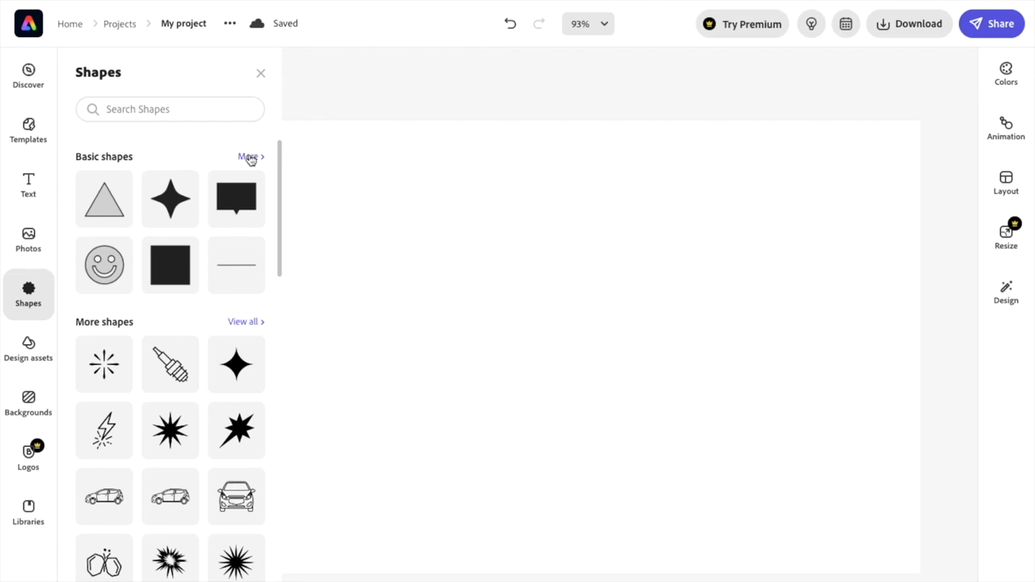
{"action": "left_click", "coordinate": [249, 156]}
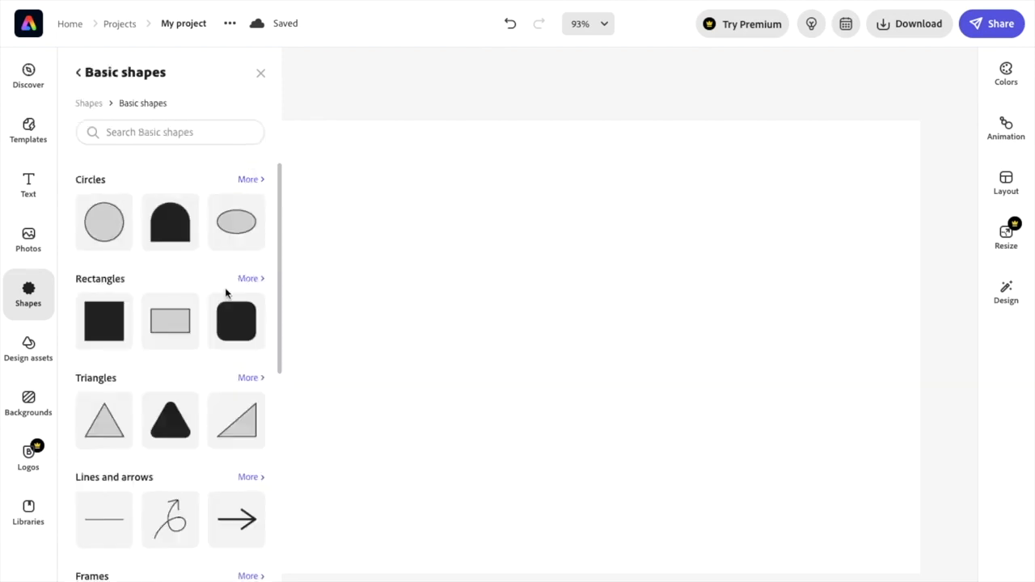
{"action": "scroll", "scroll_direction": "down", "scroll_amount": 3}
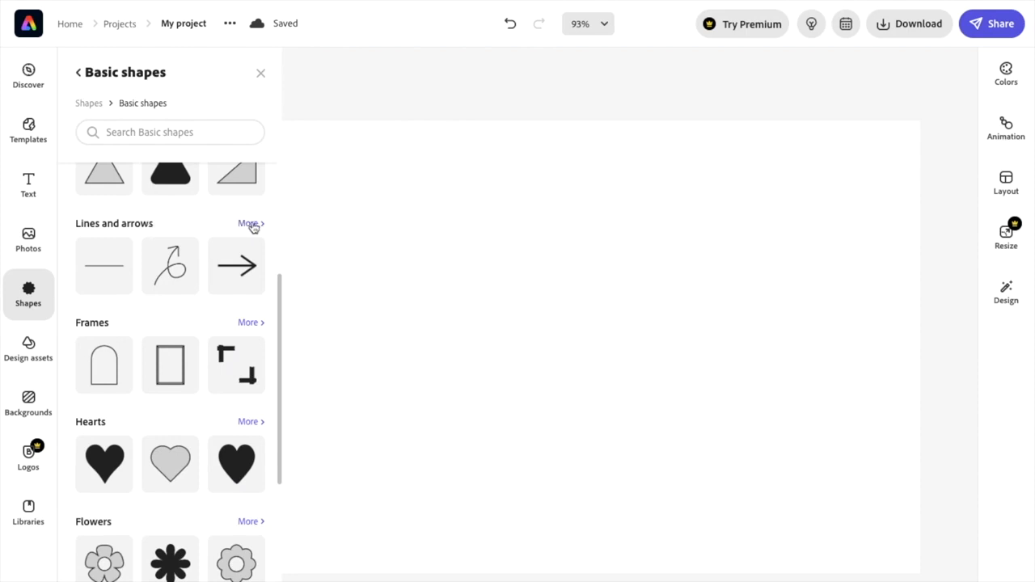
- Add green line and arrow shapes, nudge the elbow arrow up, and select the big straight arrow
{"action": "left_click", "coordinate": [248, 223]}
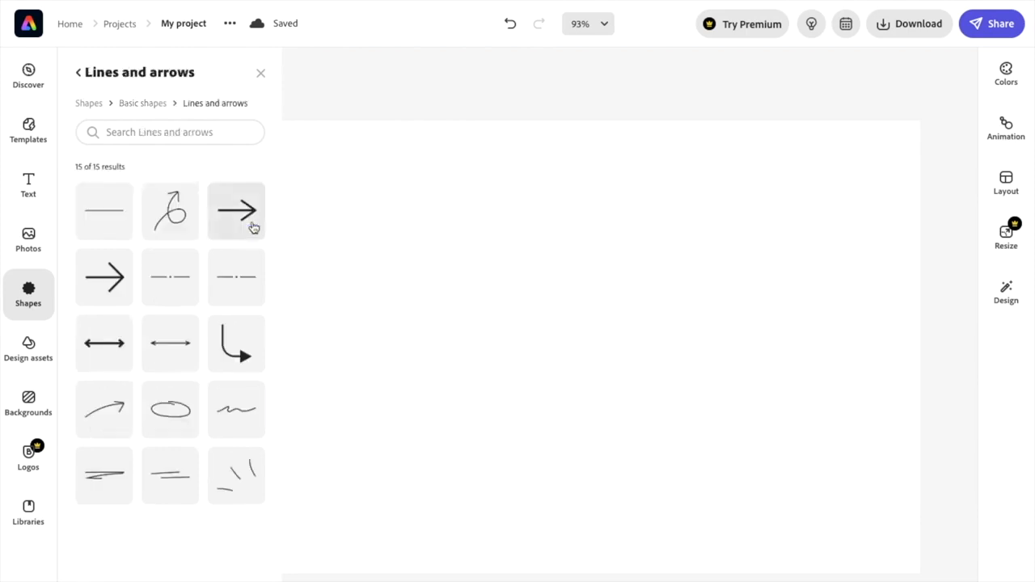
{"action": "mouse_move", "coordinate": [201, 407]}
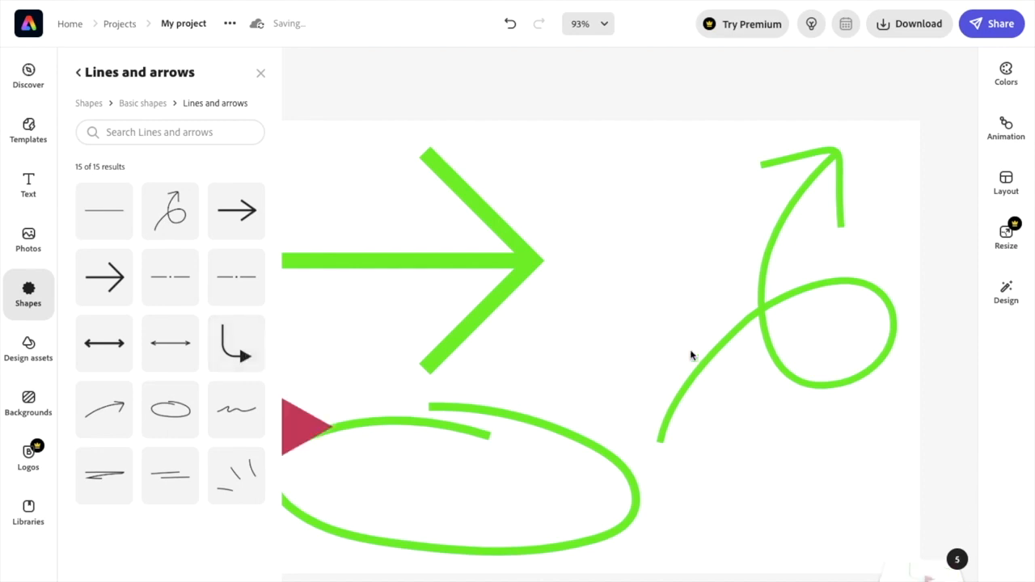
{"action": "left_click", "coordinate": [261, 73]}
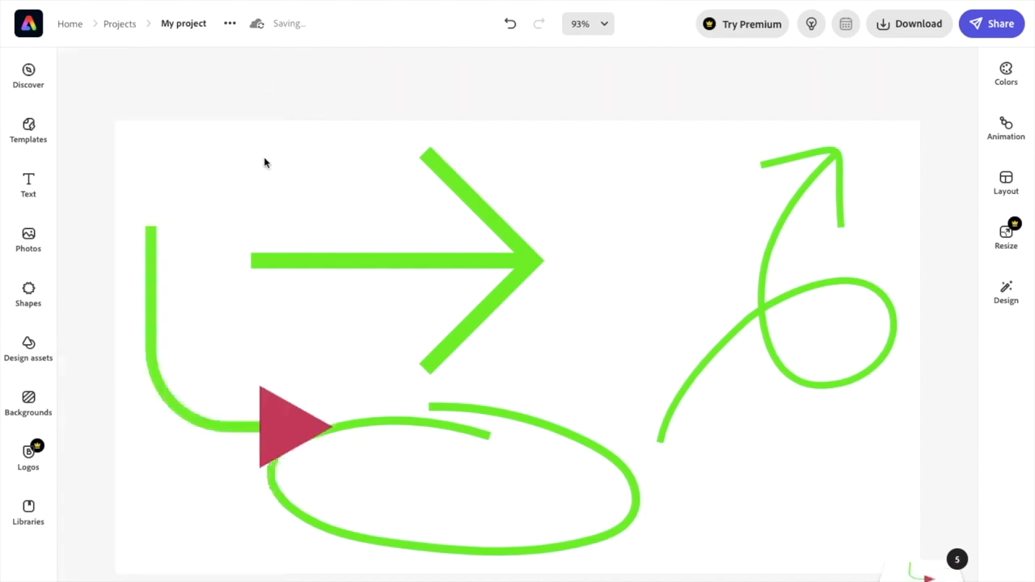
{"action": "left_click_drag", "start_coordinate": [292, 429], "coordinate": [292, 362]}
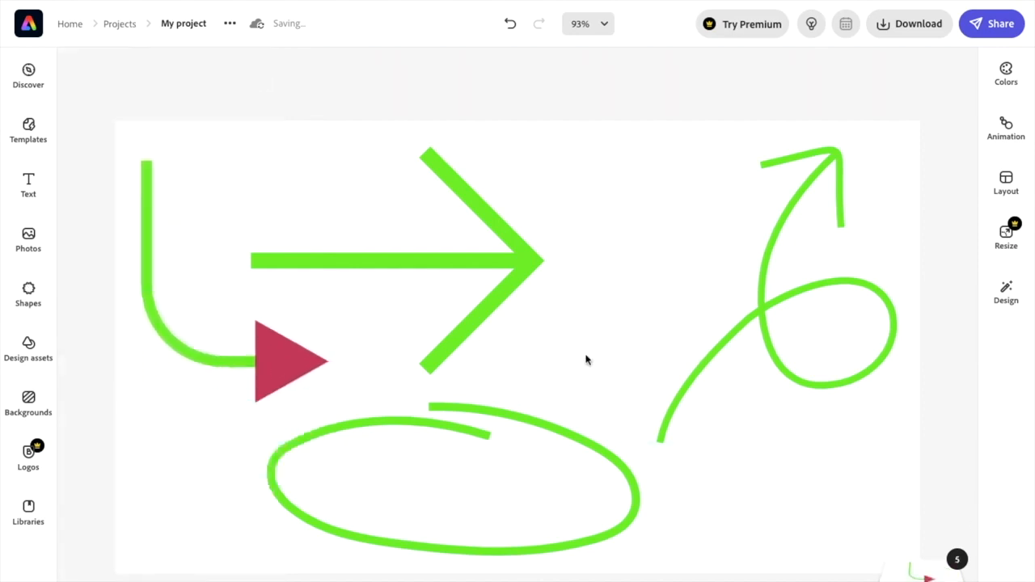
{"action": "left_click", "coordinate": [397, 260]}
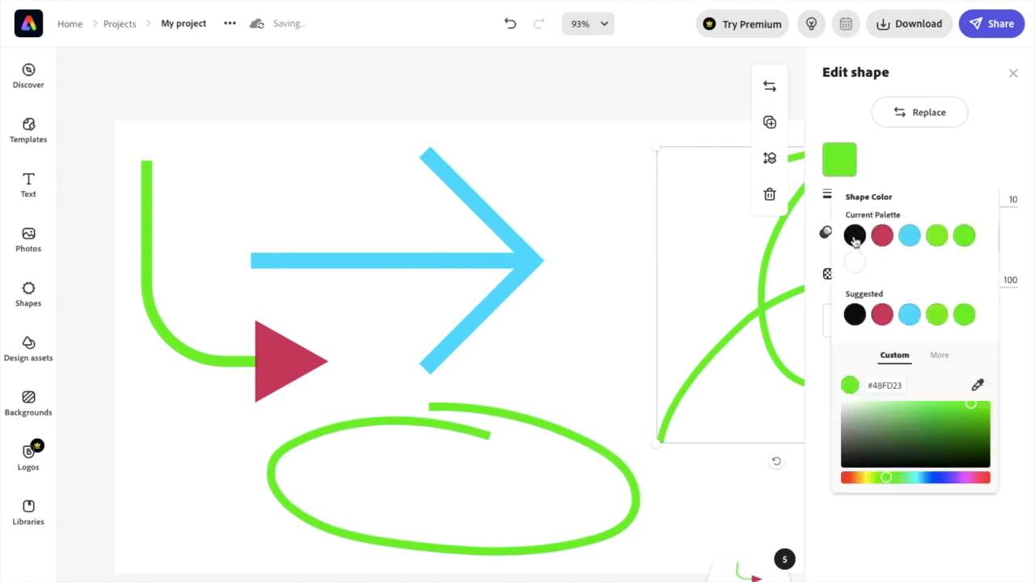
- Turn the looping arrow red and bring up more colour choices for the scribbled ellipse
{"action": "left_click", "coordinate": [540, 445]}
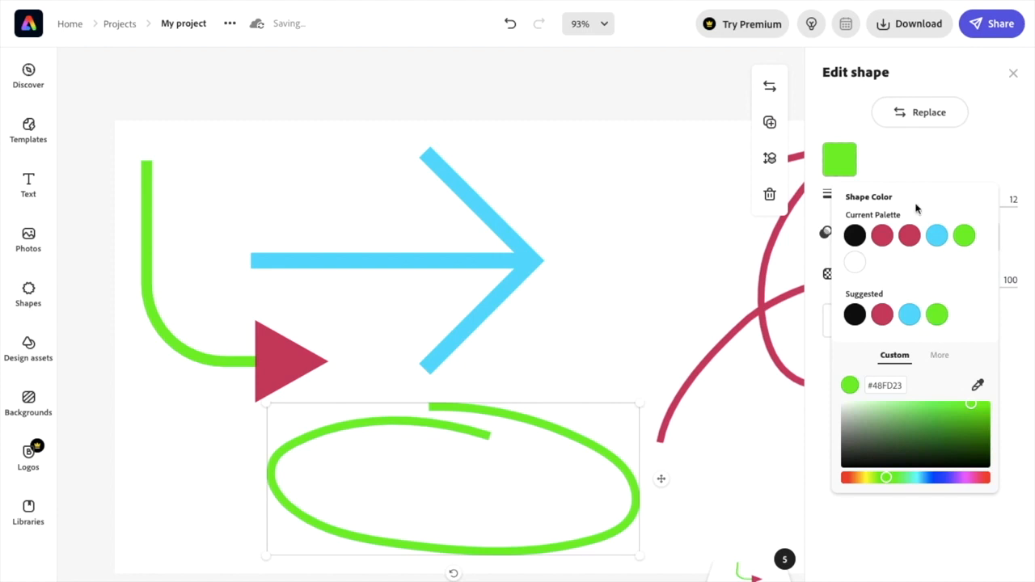
{"action": "left_click", "coordinate": [939, 356]}
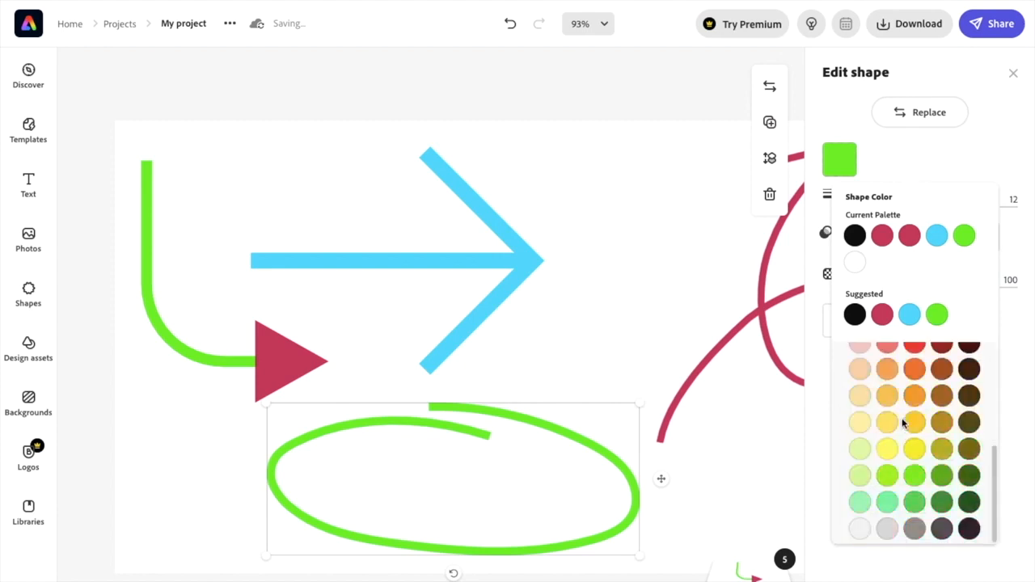